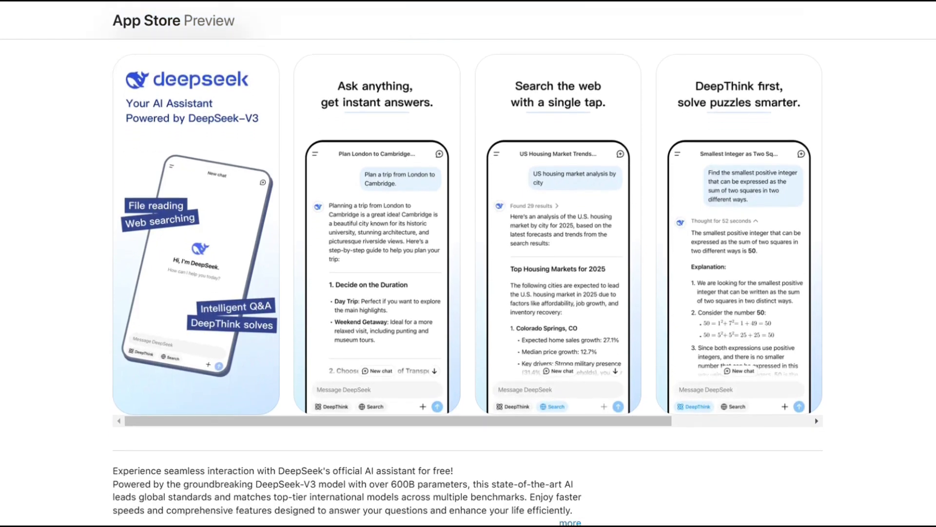
scroll("down", 3)
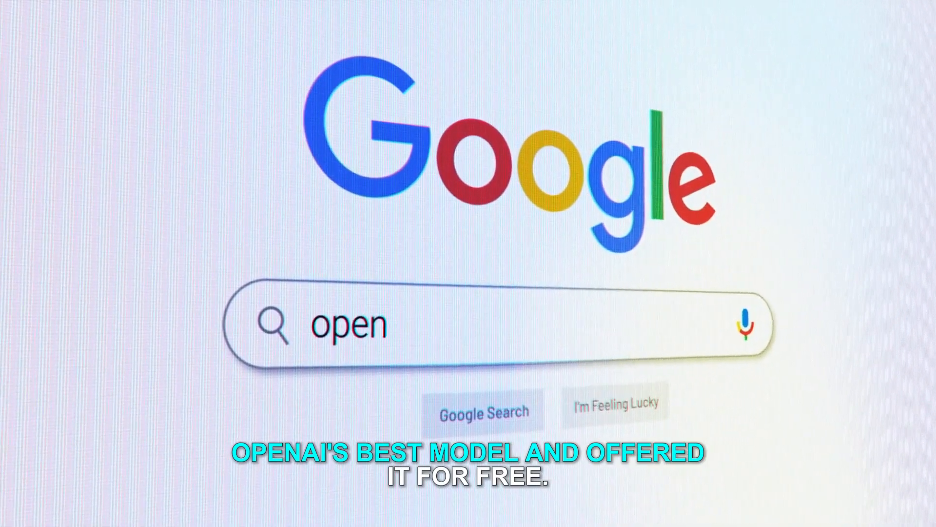
type("ai")
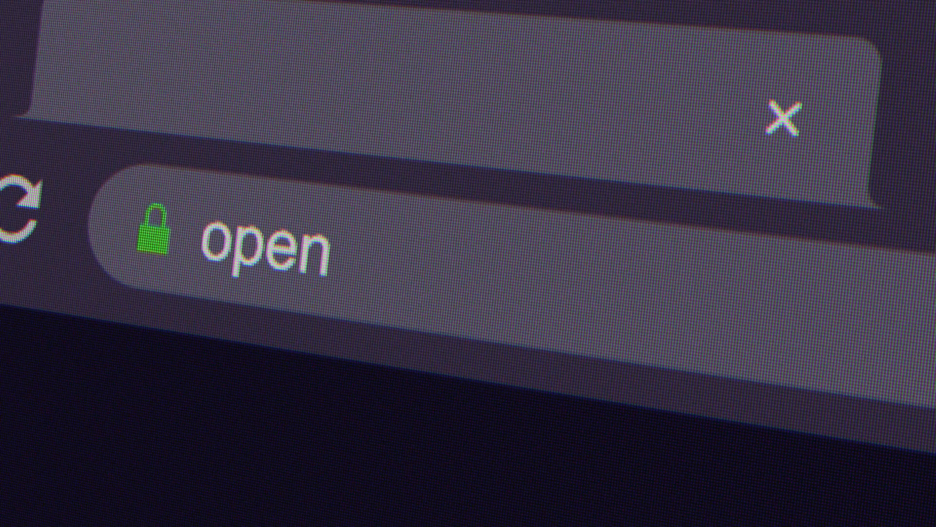
type("ai")
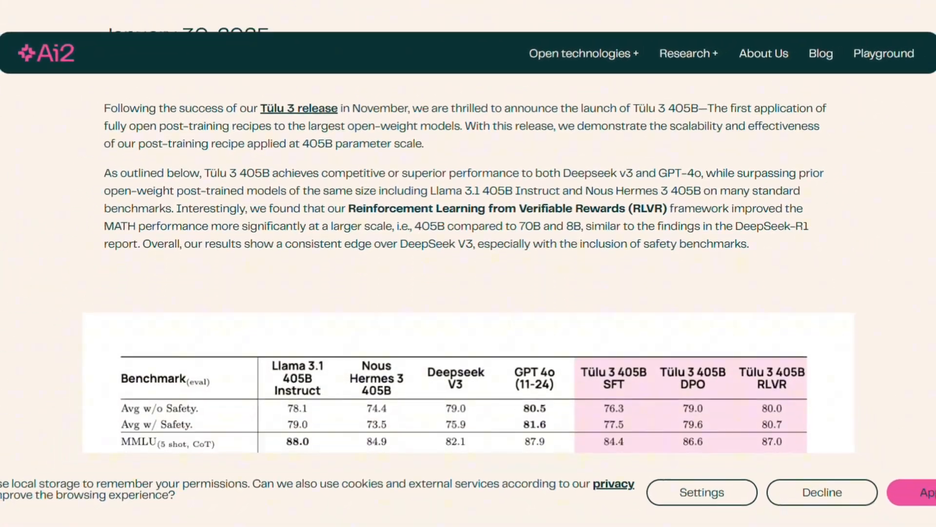
scroll("down", 3)
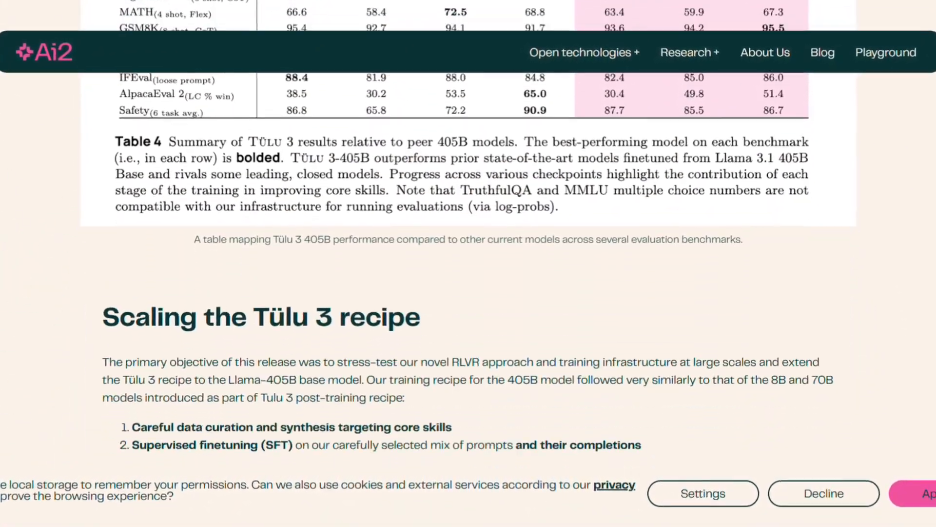